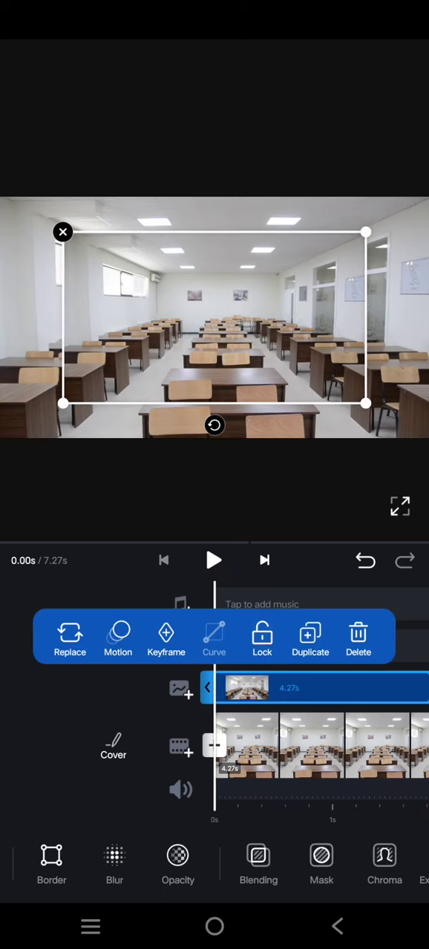
Step: Apply a Rectangle mask to the selected overlay classroom clip
left_click(321, 863)
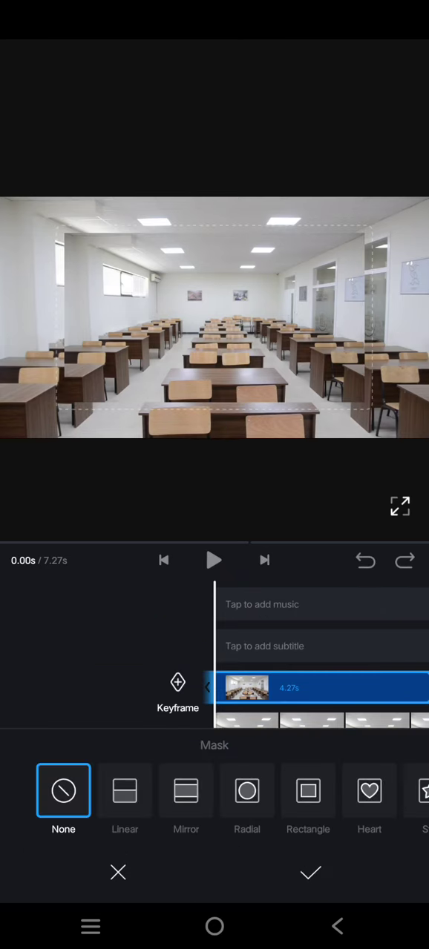
left_click(308, 790)
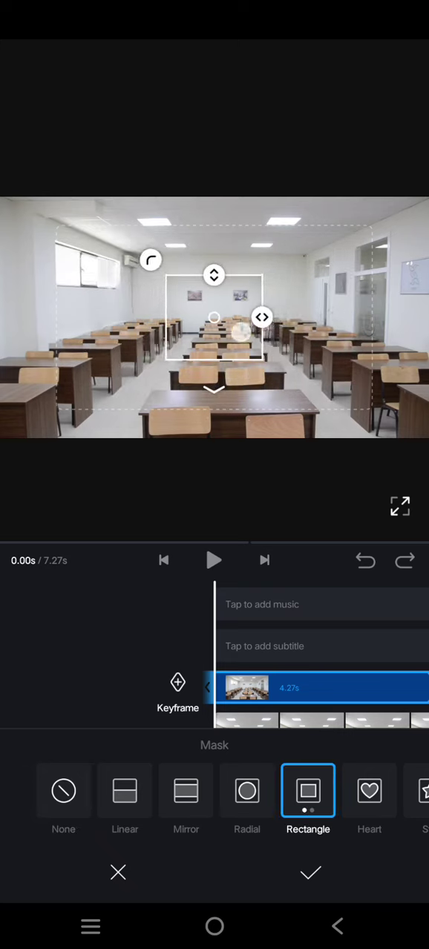
left_click_drag(213, 329, 219, 290)
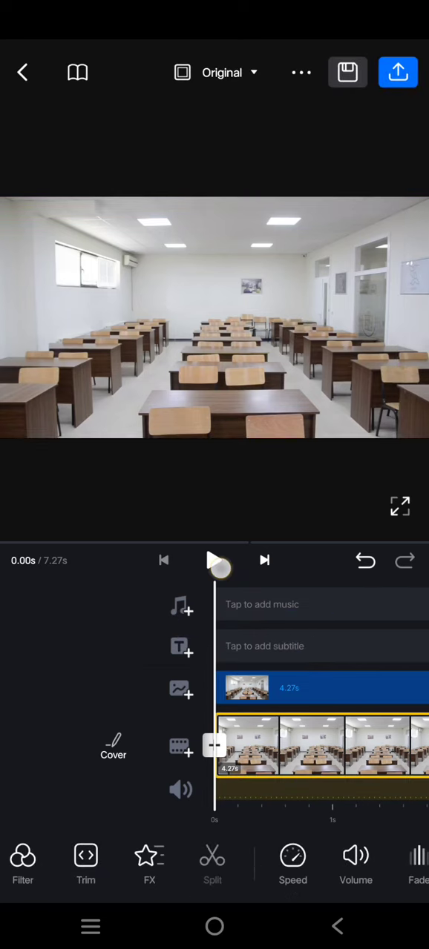
left_click(214, 560)
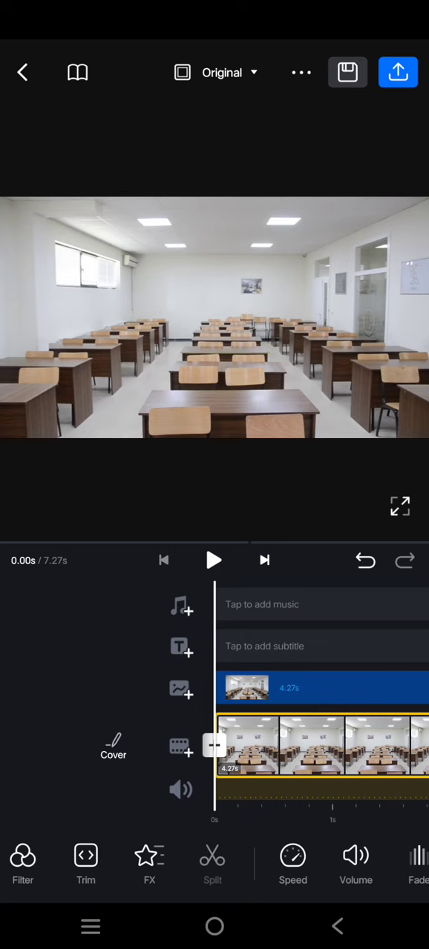
left_click(213, 561)
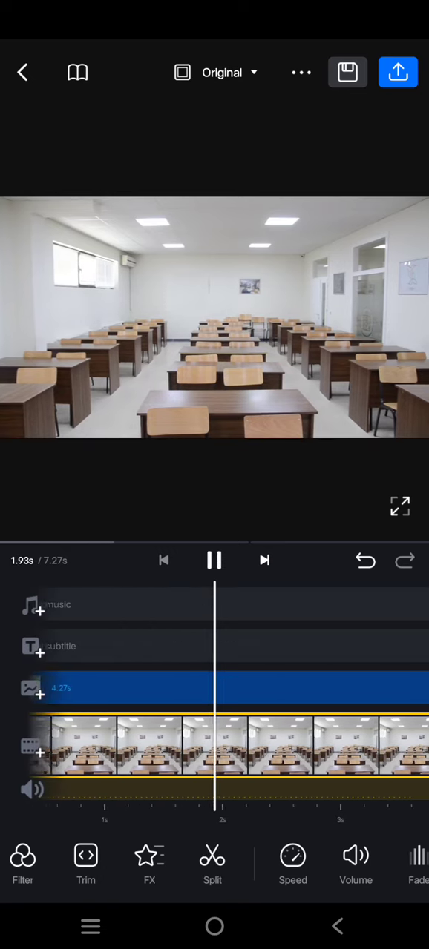
left_click(163, 561)
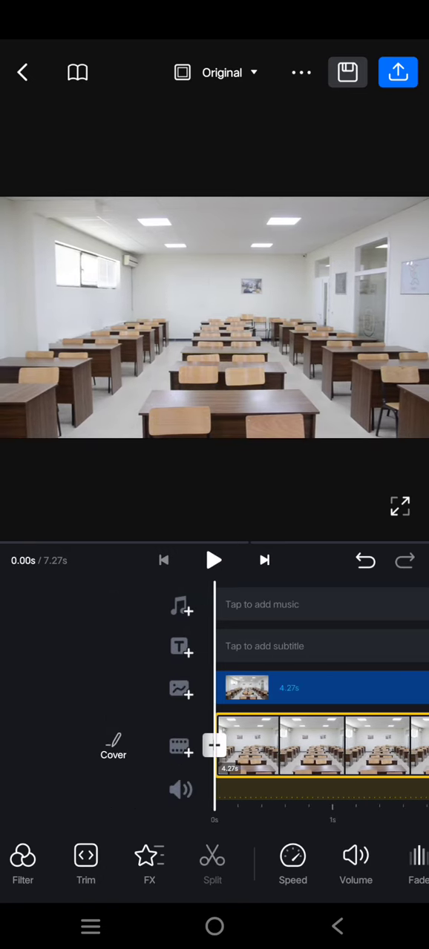